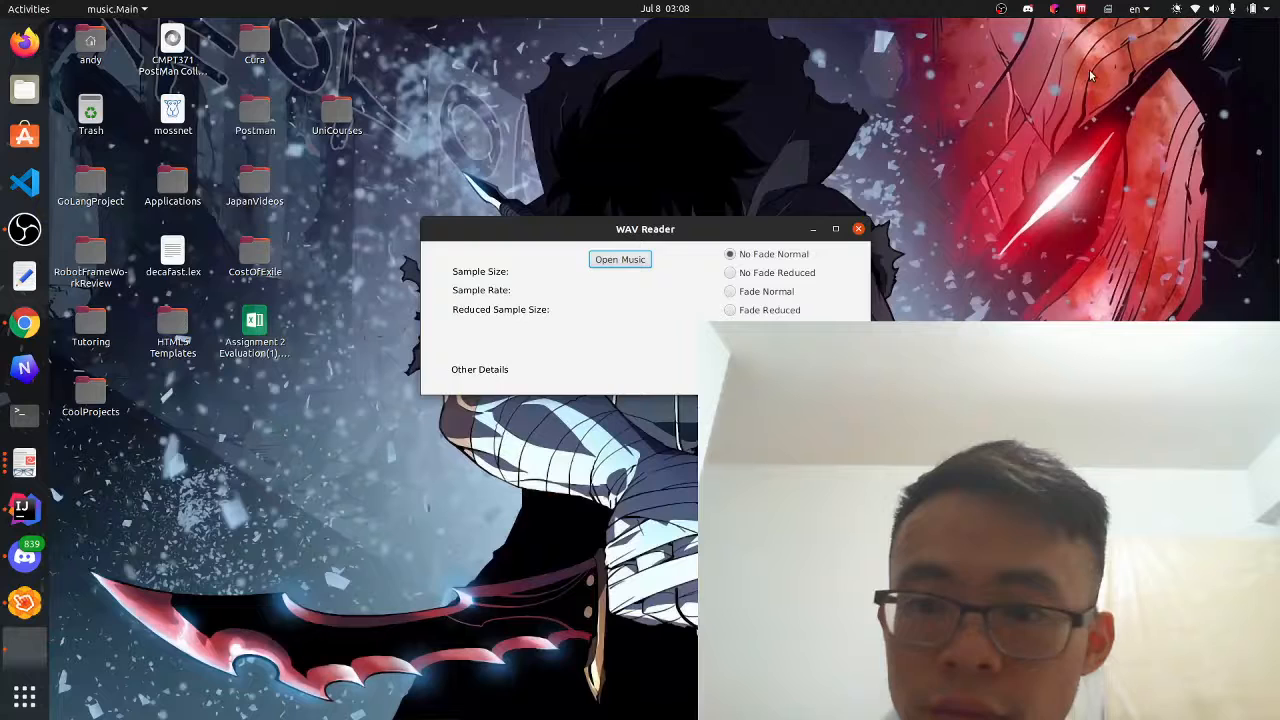
Browse the WAV Reader music file chooser to the project1Src folder.
click(619, 259)
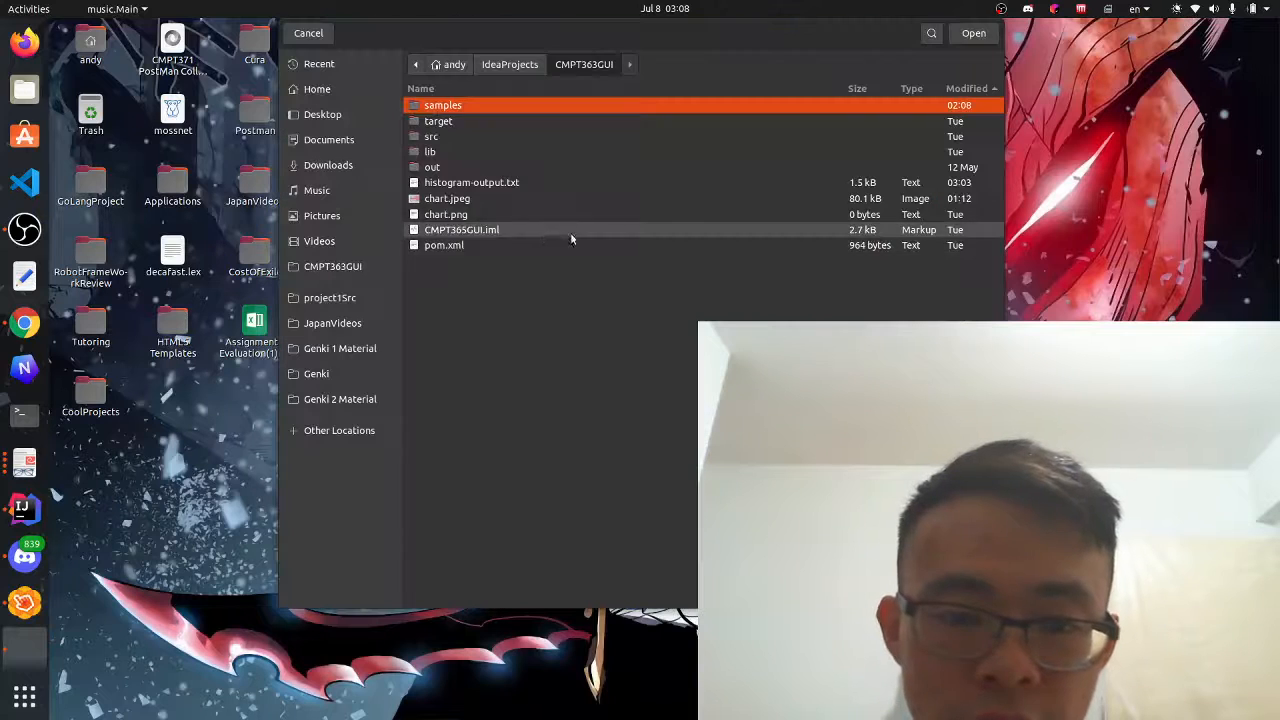
click(329, 297)
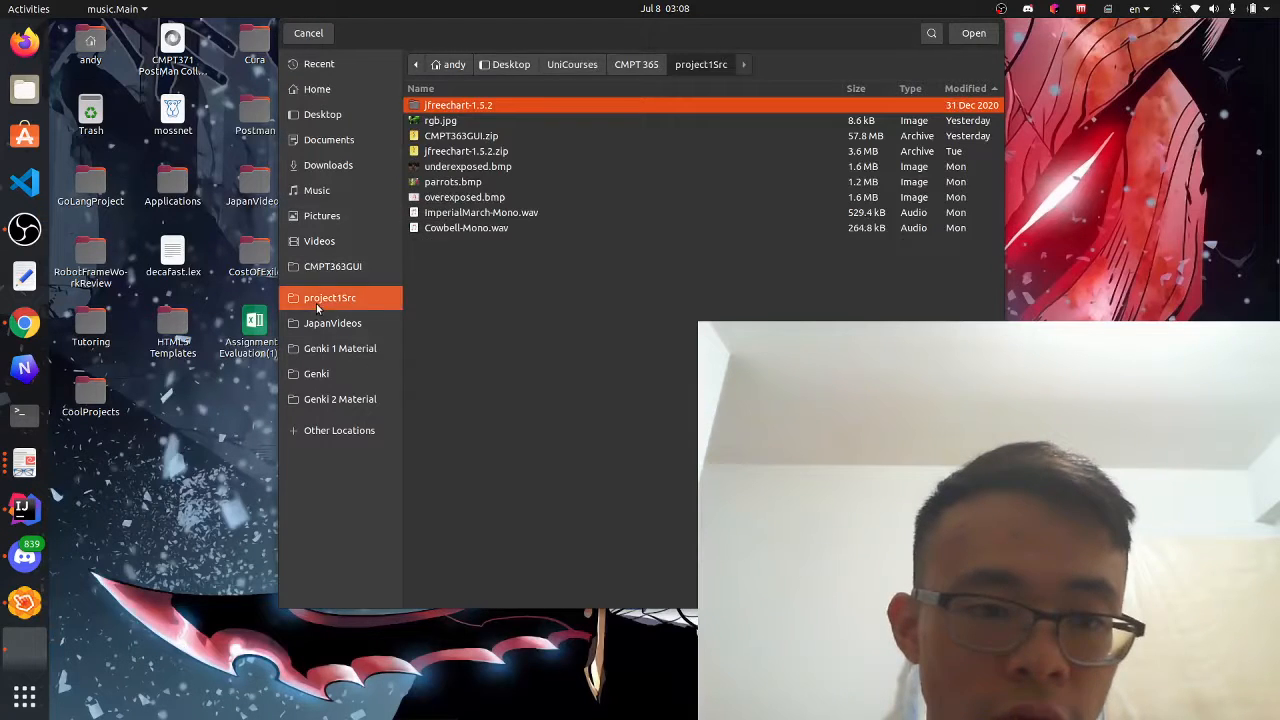
click(466, 227)
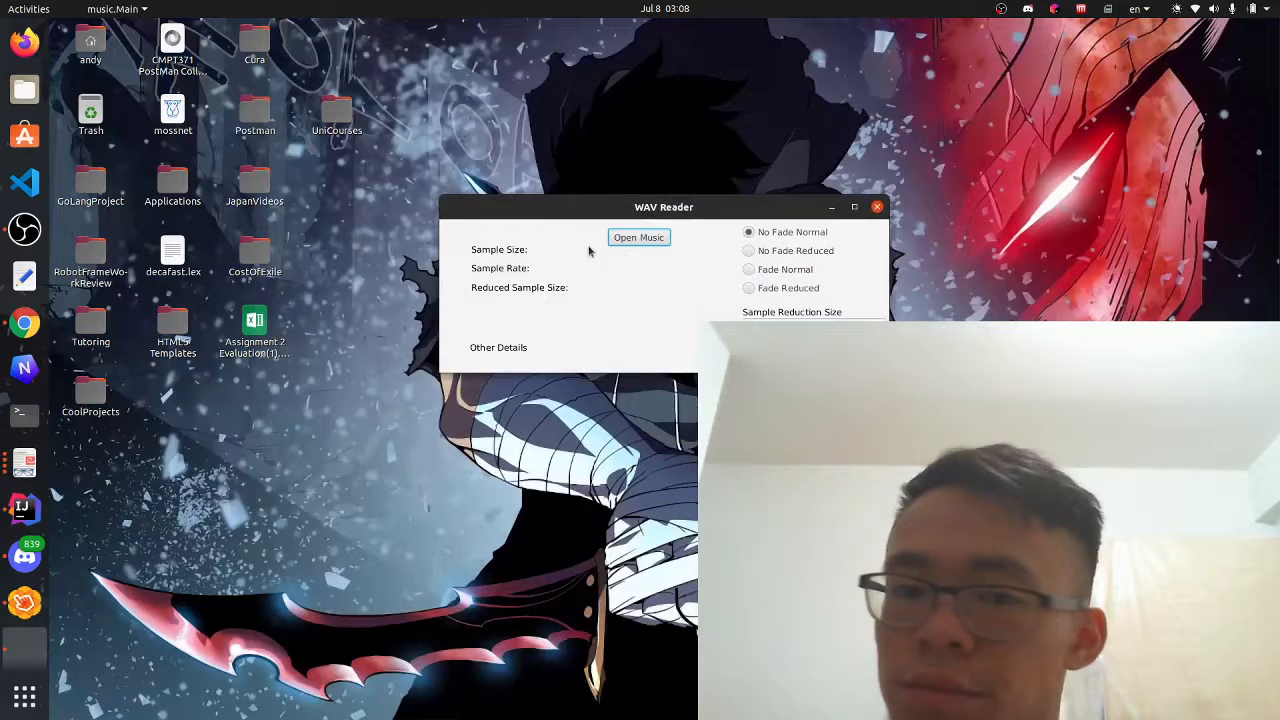
Switch to No Fade Reduced playback and choose the Cowbell-Mono.wav sample.
click(748, 250)
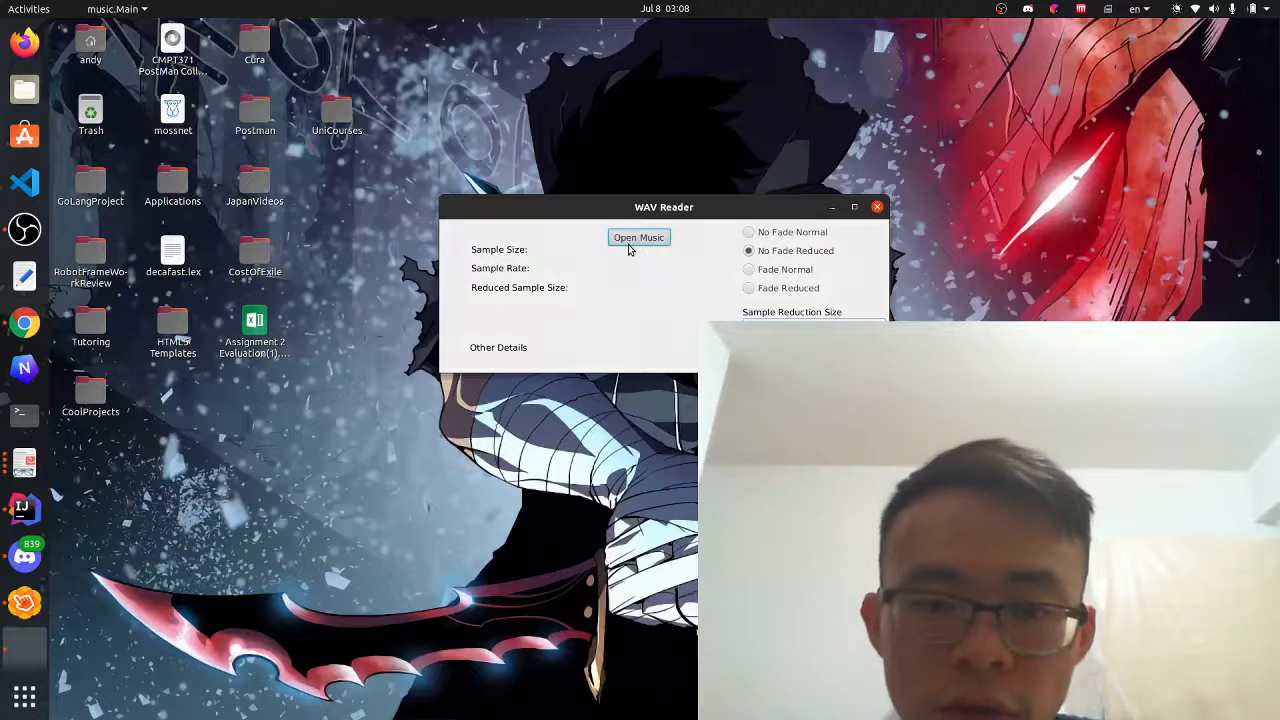
click(638, 237)
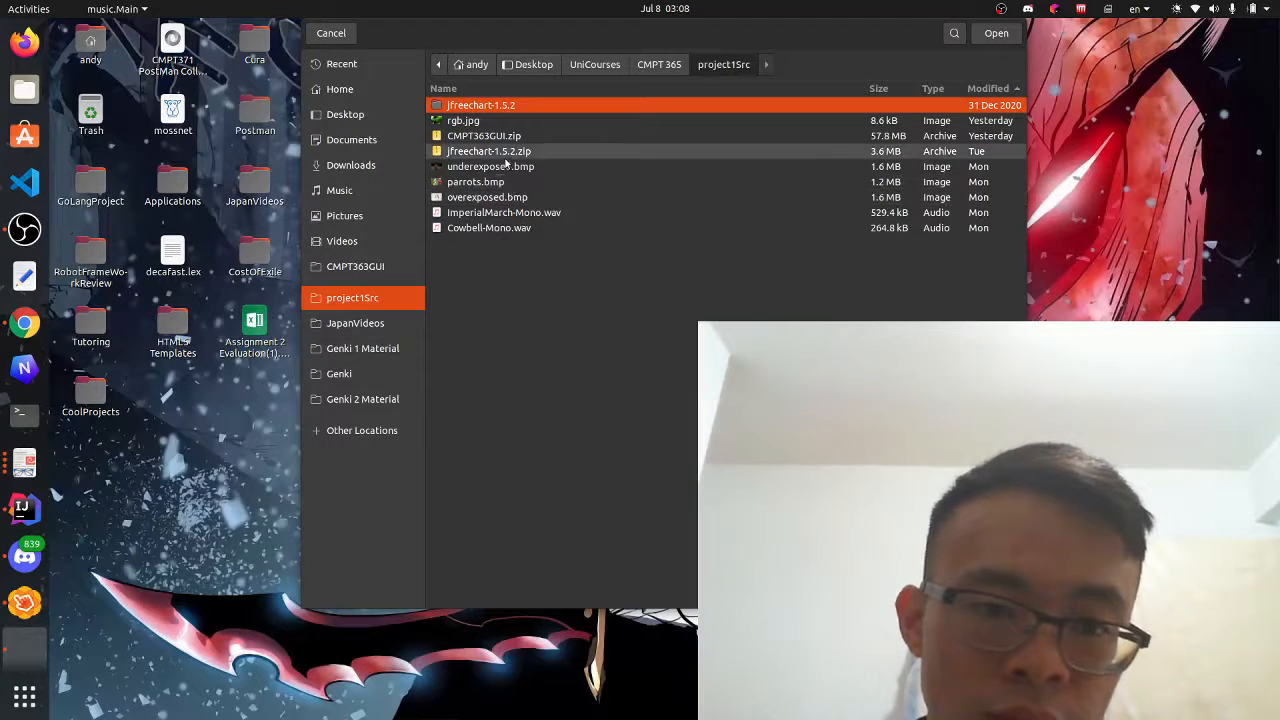
click(489, 227)
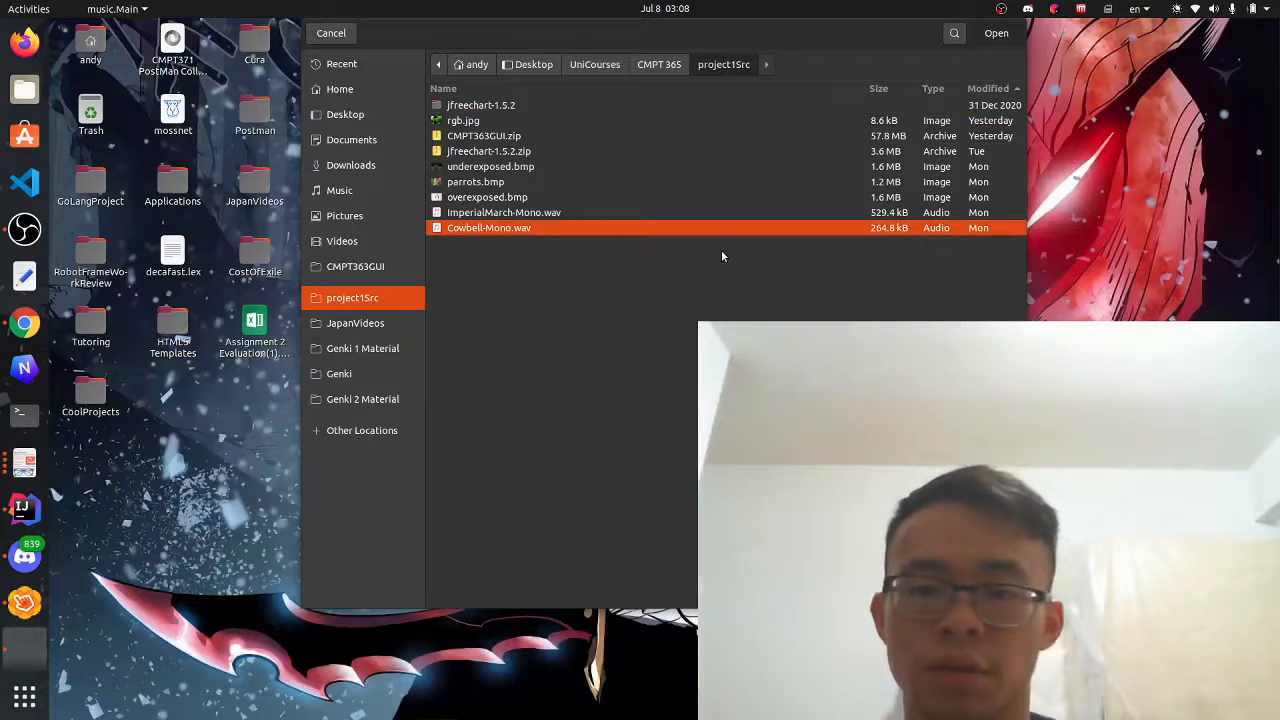
mouse_move(724, 279)
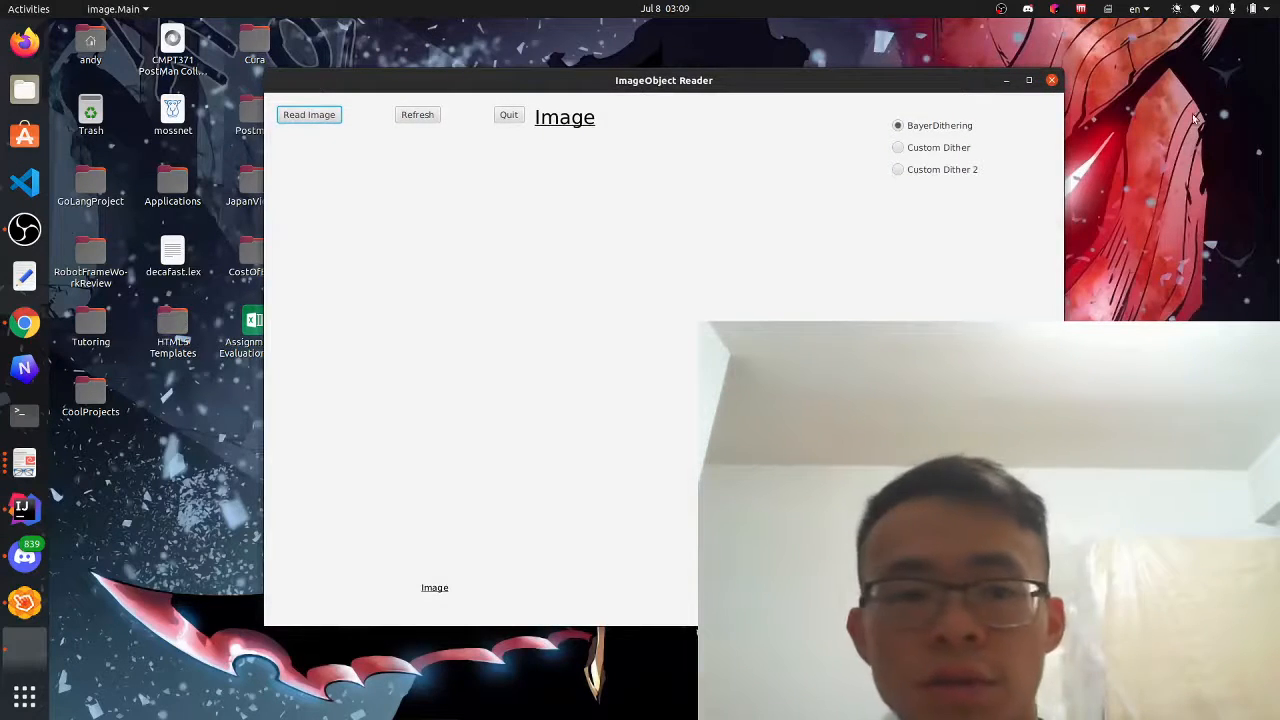
Load parrots.bmp from project1Src and refresh to its grayscale and Bayer-dithered views.
click(309, 114)
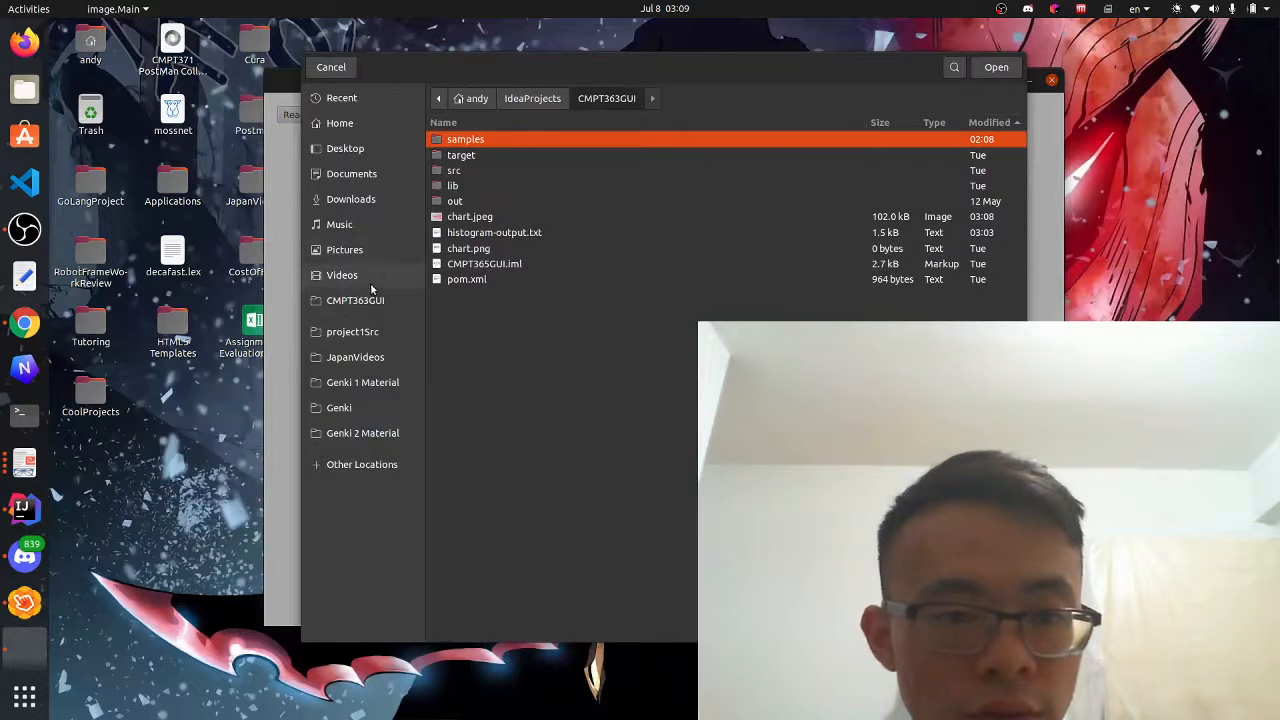
click(352, 331)
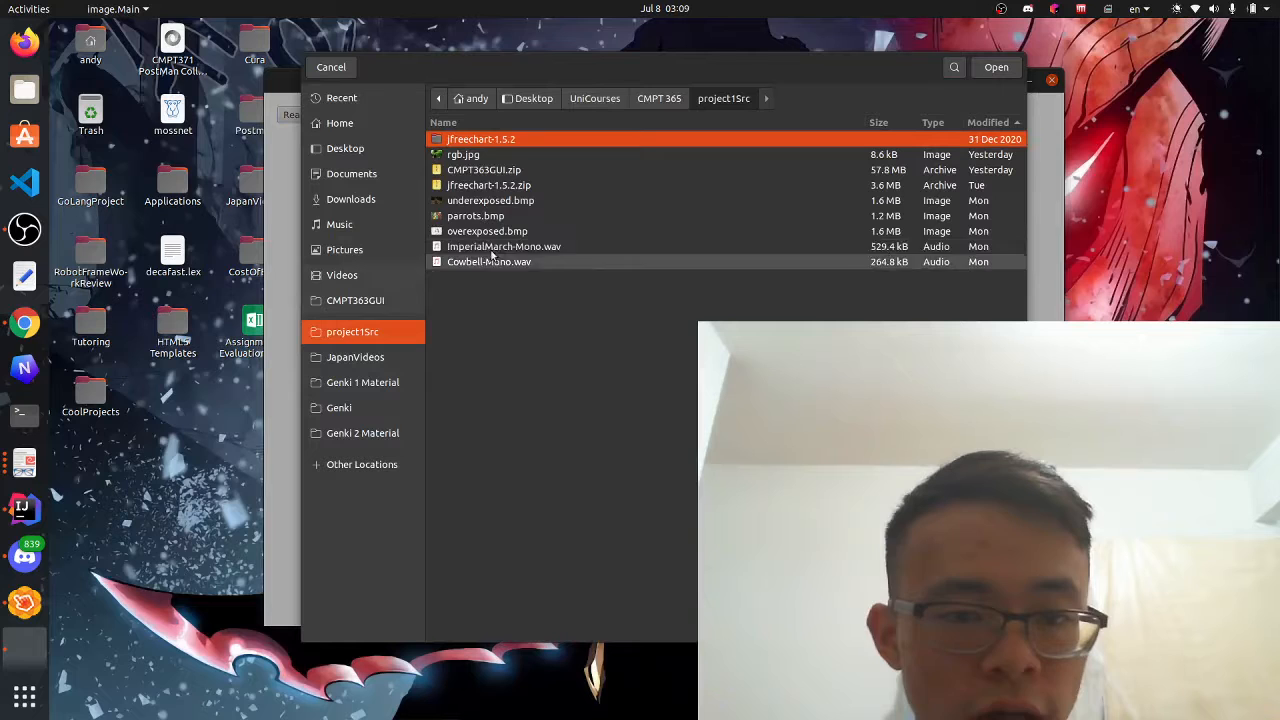
click(476, 215)
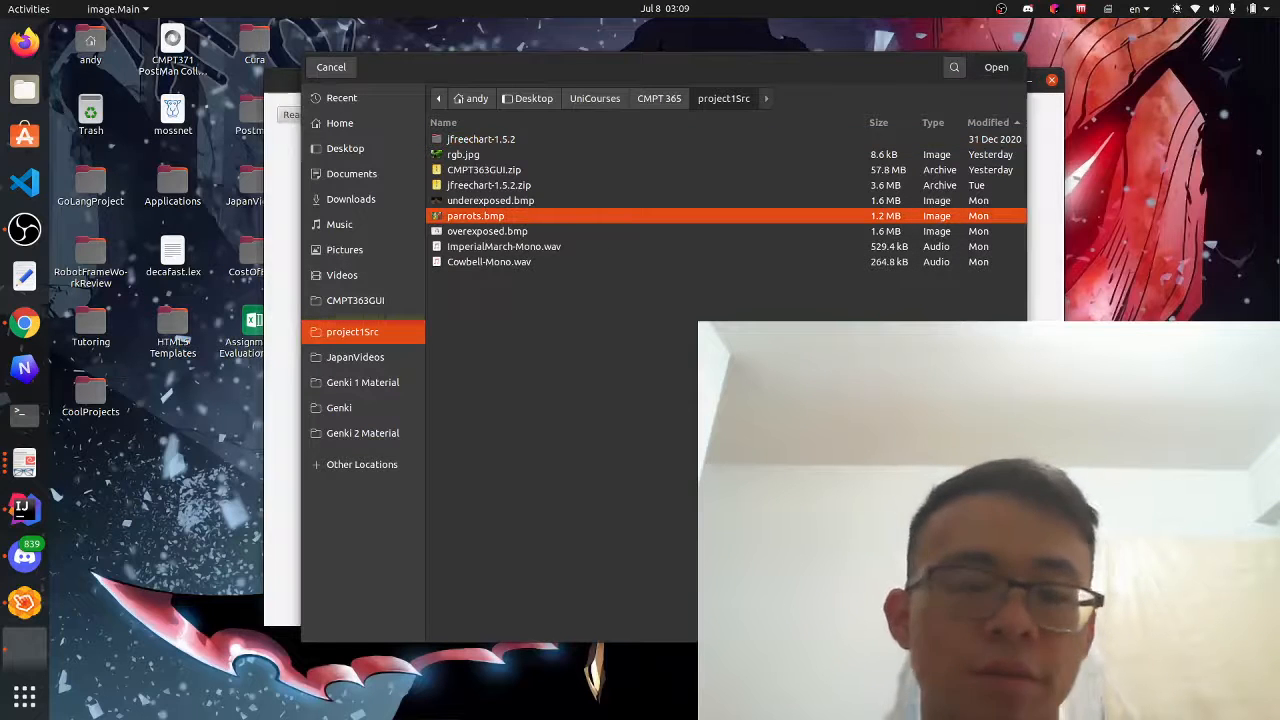
click(996, 67)
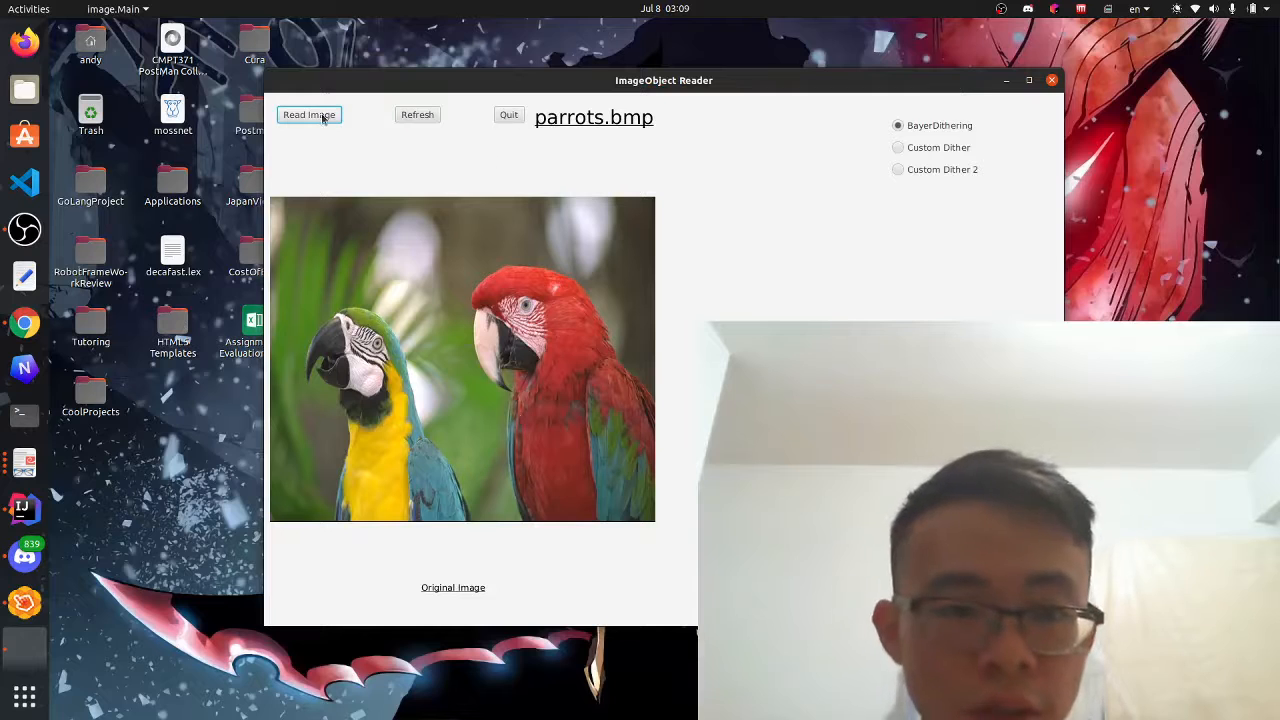
click(309, 114)
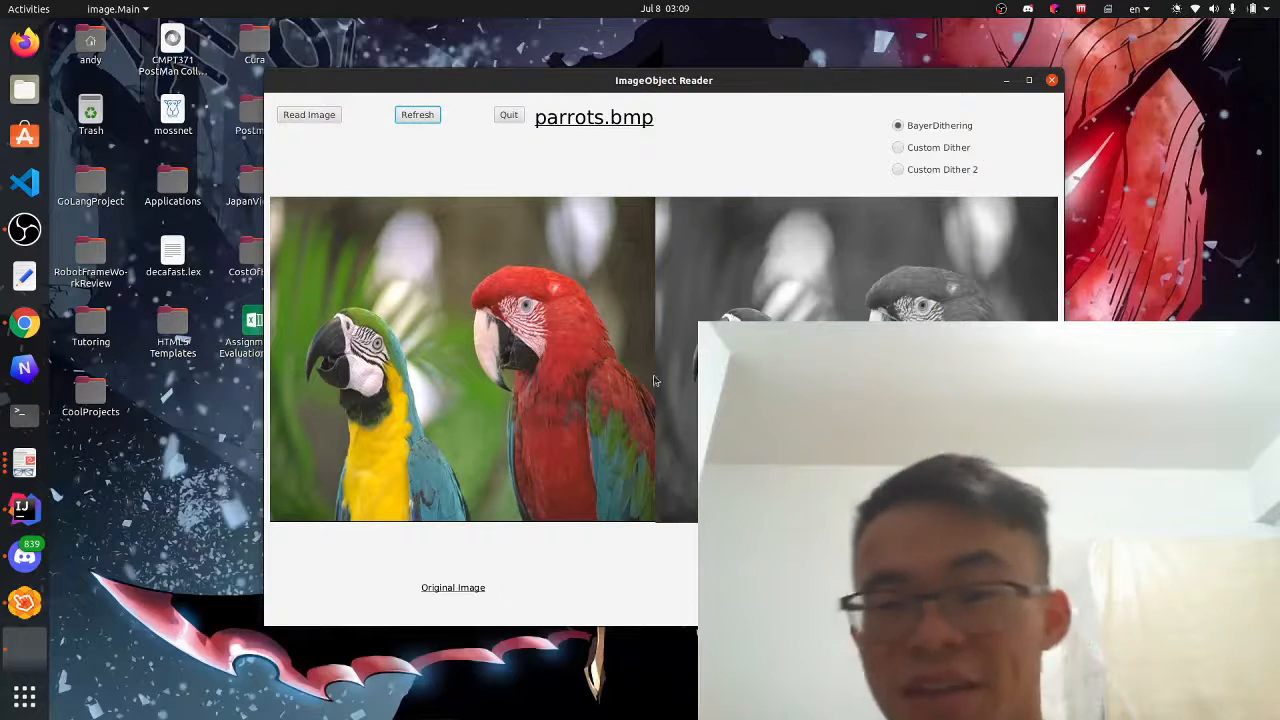
click(417, 114)
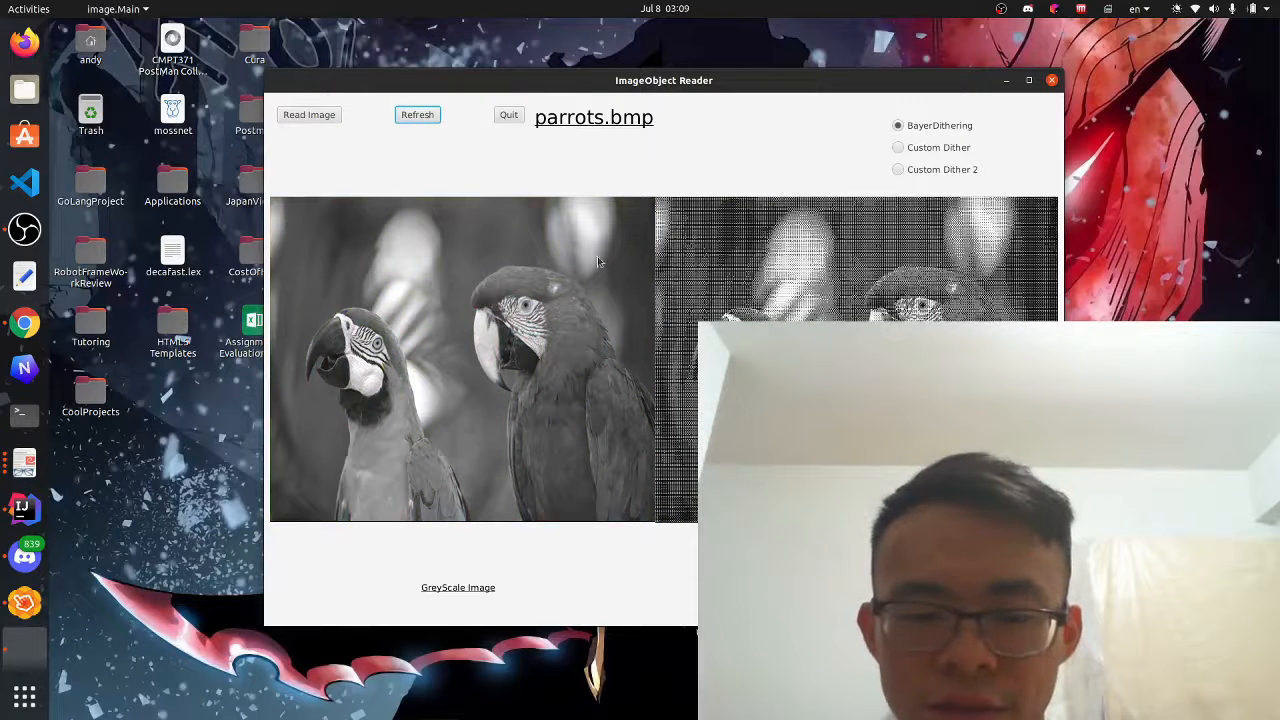
mouse_move(743, 240)
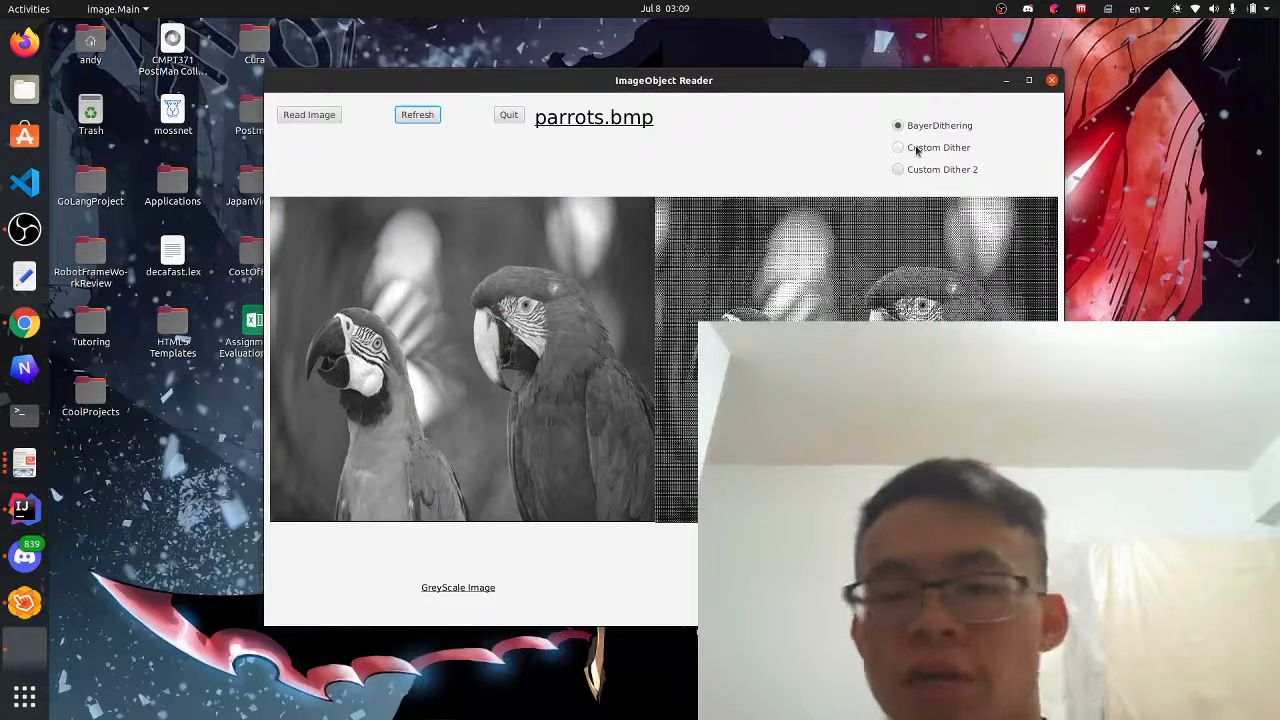
Toggle Custom Dither and BayerDithering, then refresh to the parrots' auto-leveled colour version.
click(898, 147)
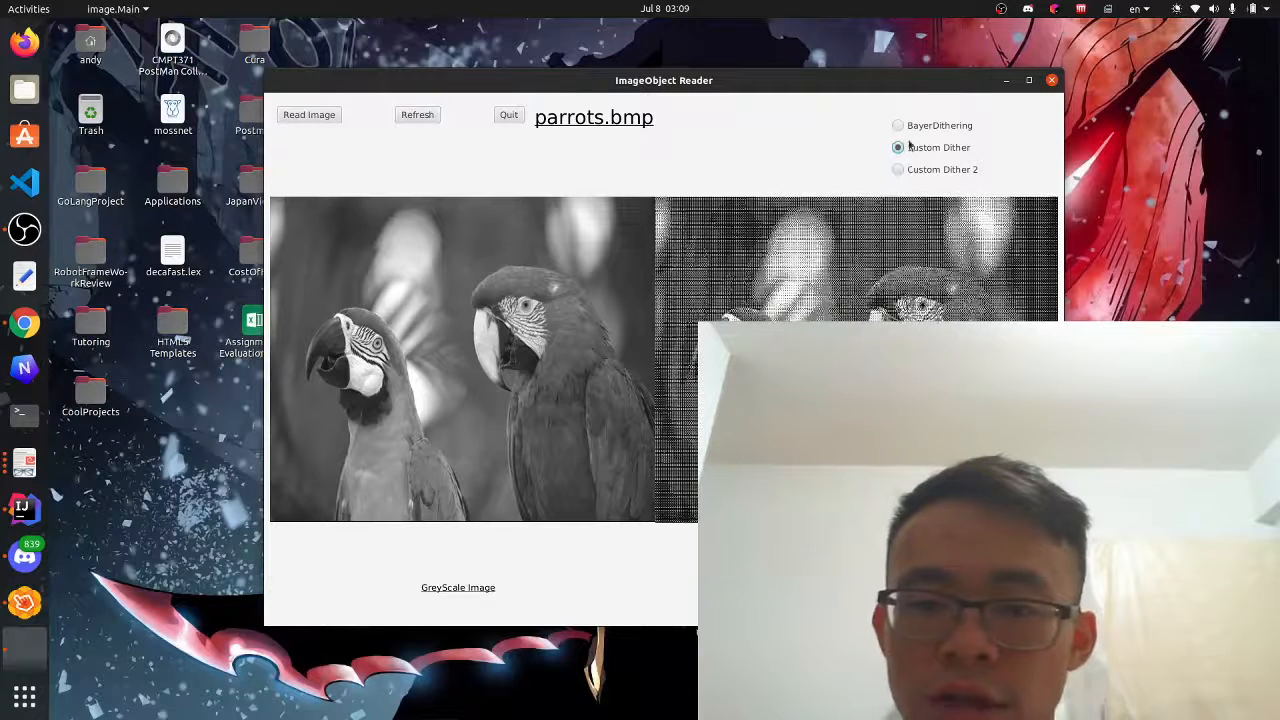
click(898, 125)
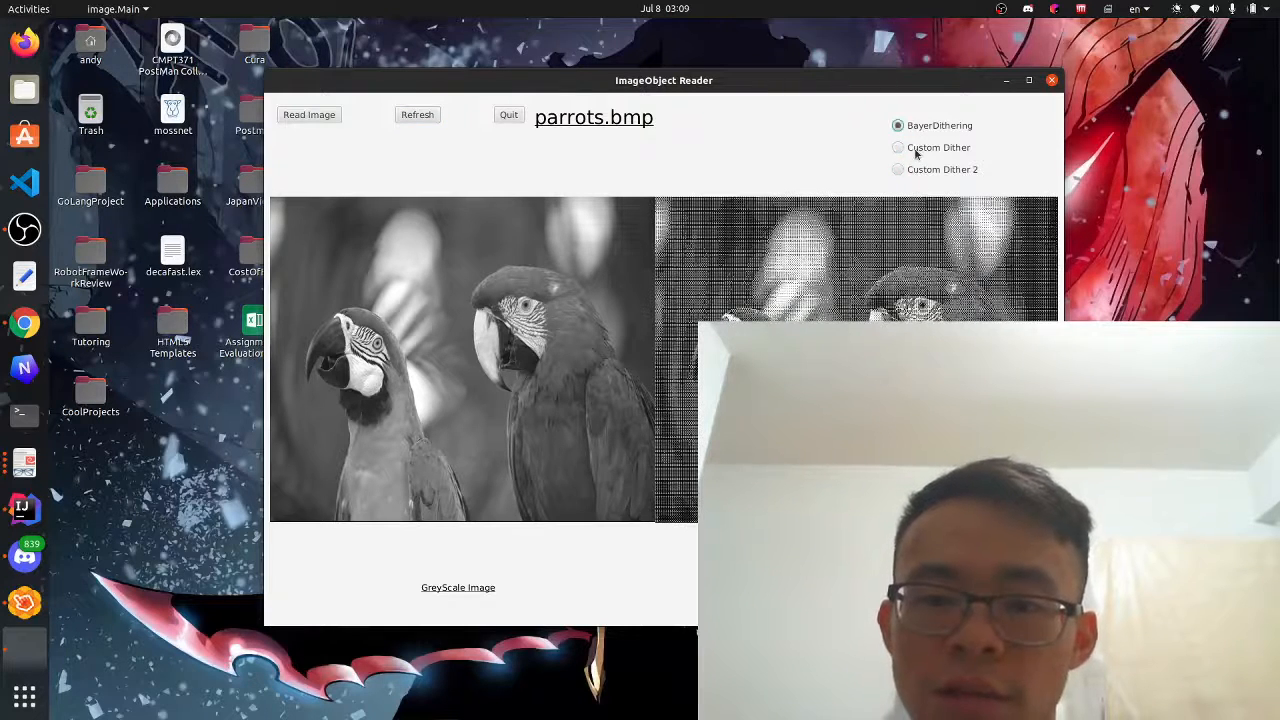
click(898, 147)
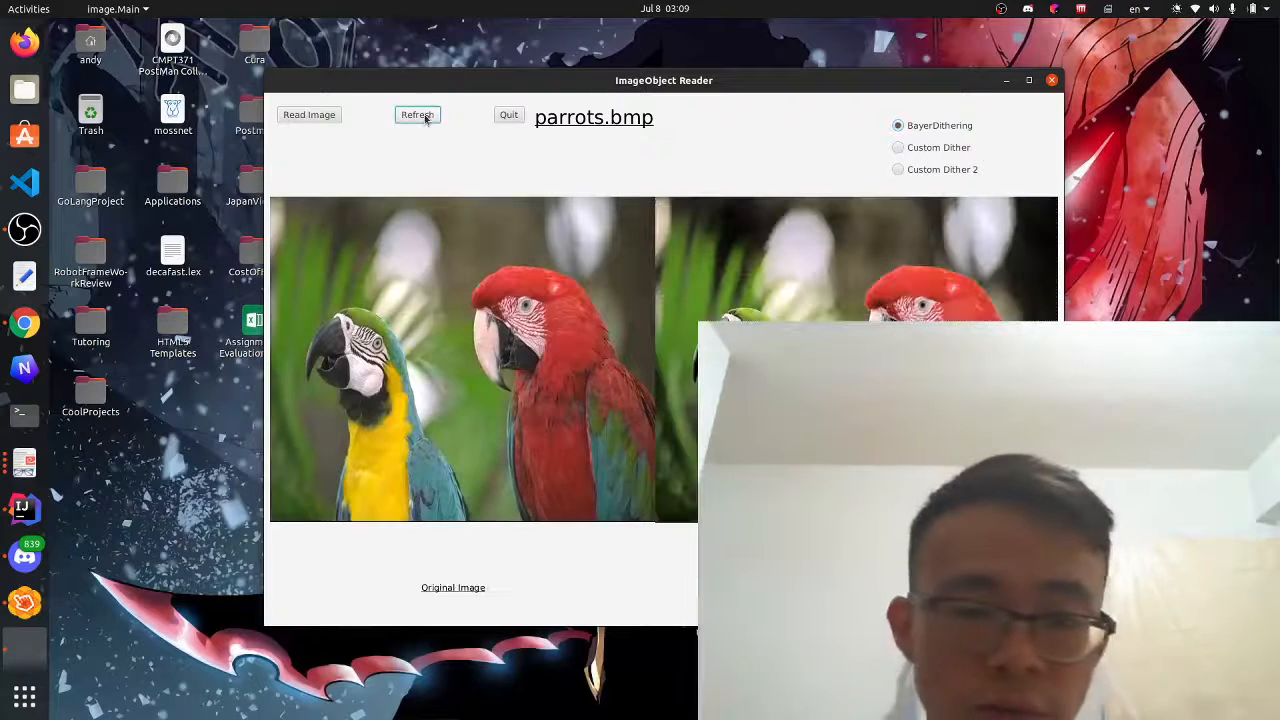
click(417, 114)
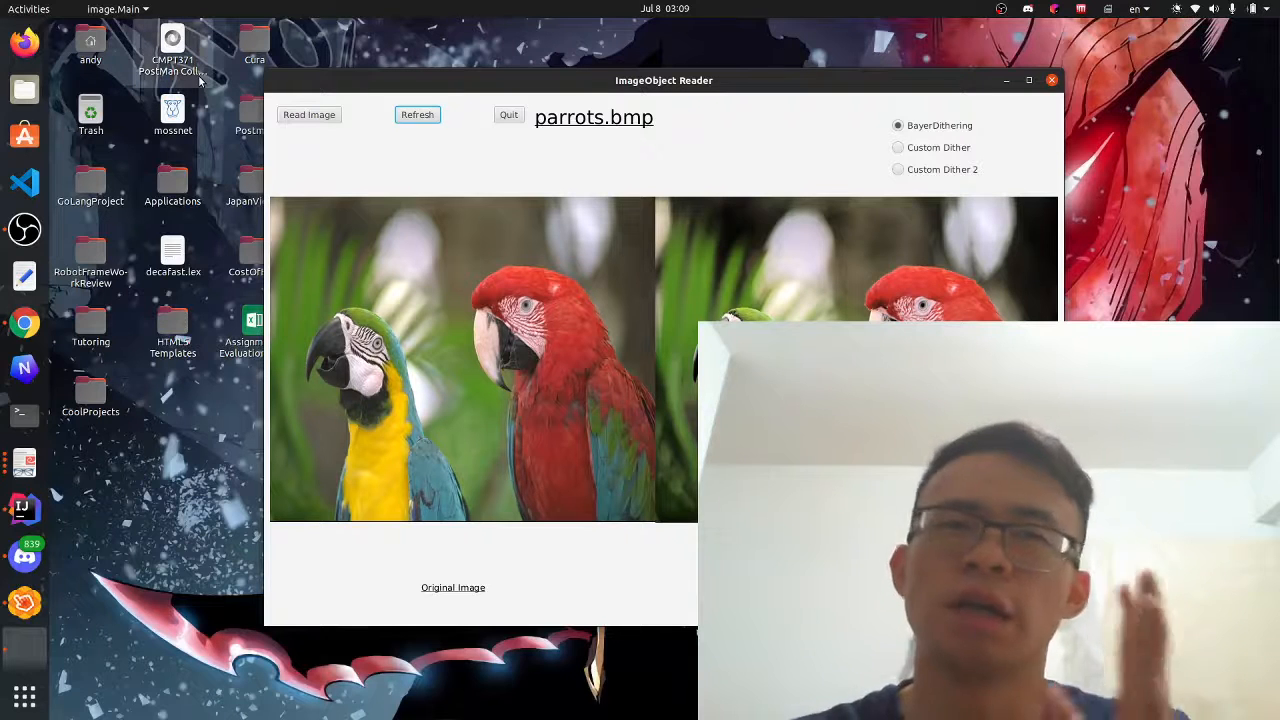
click(309, 114)
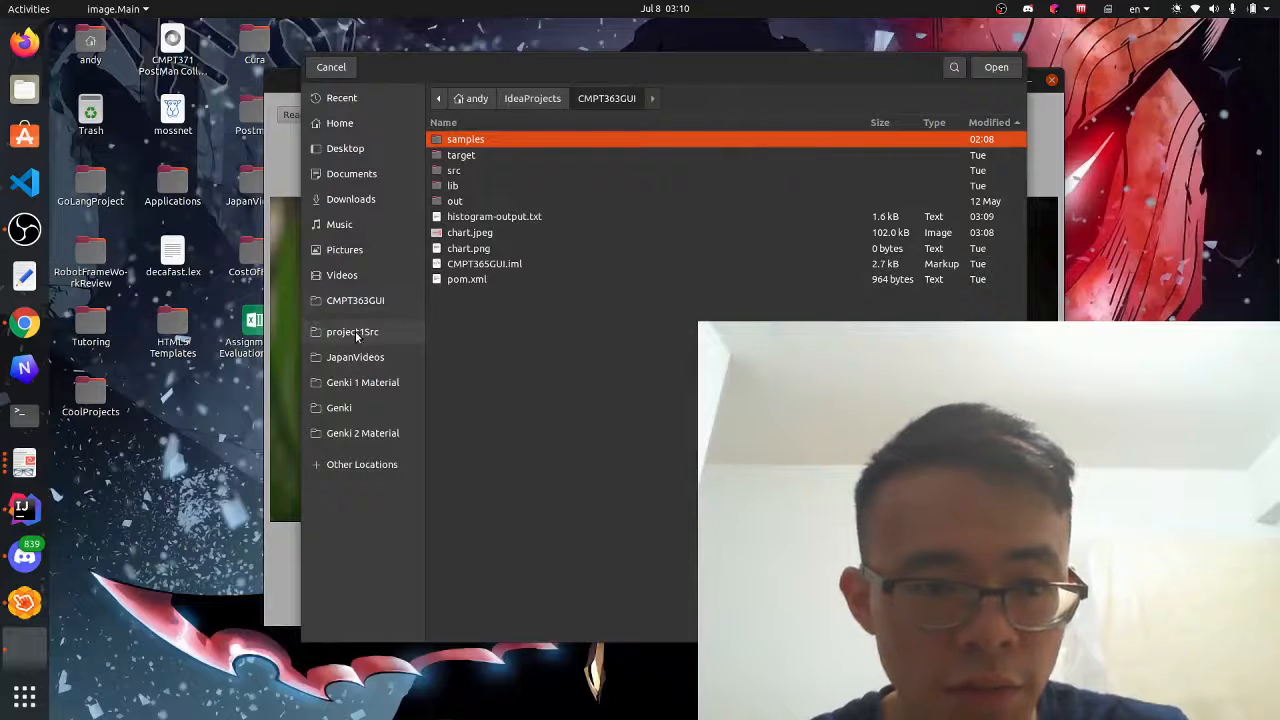
Open underexposed.bmp from project1Src and refresh through its grayscale, dithered and auto-leveled views.
click(352, 331)
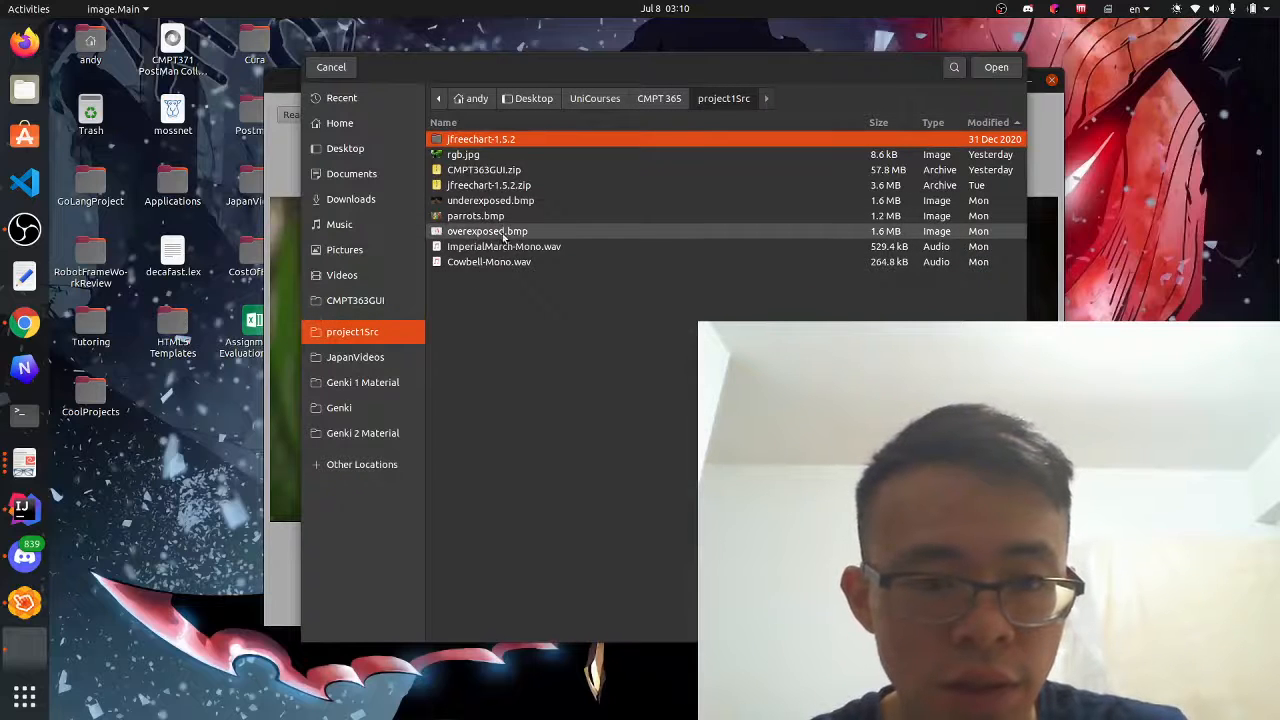
click(996, 67)
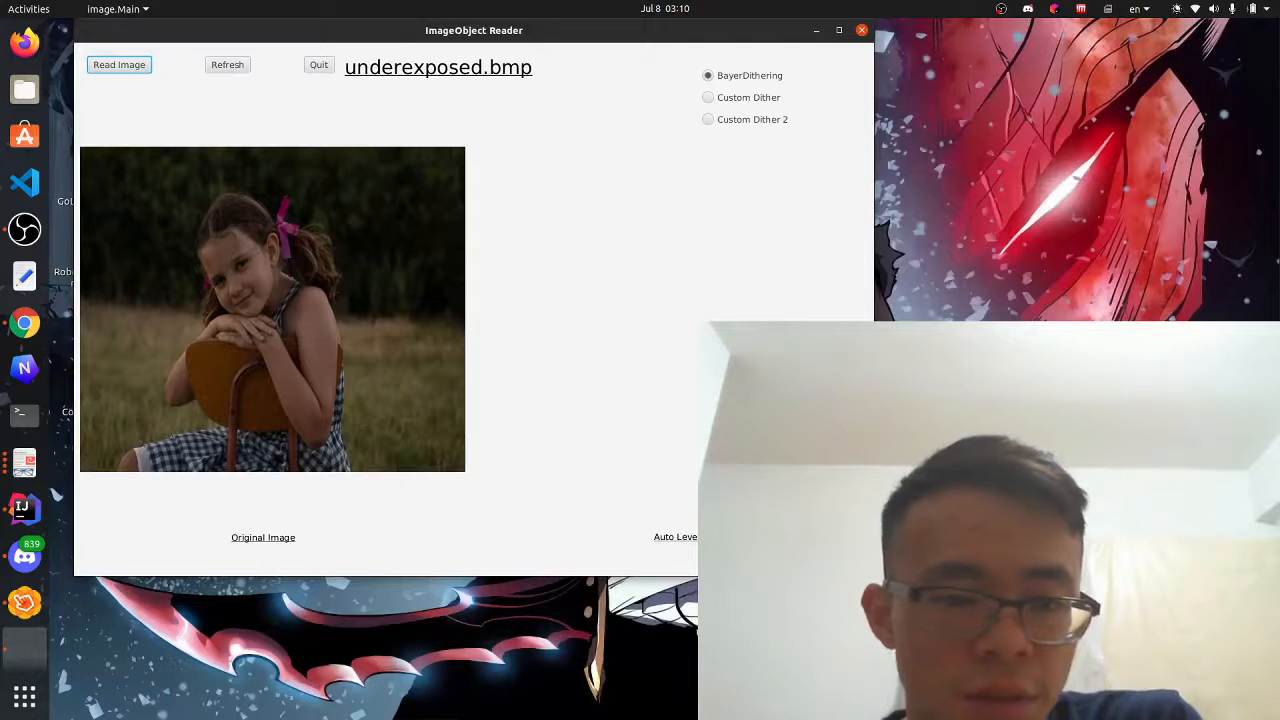
click(227, 64)
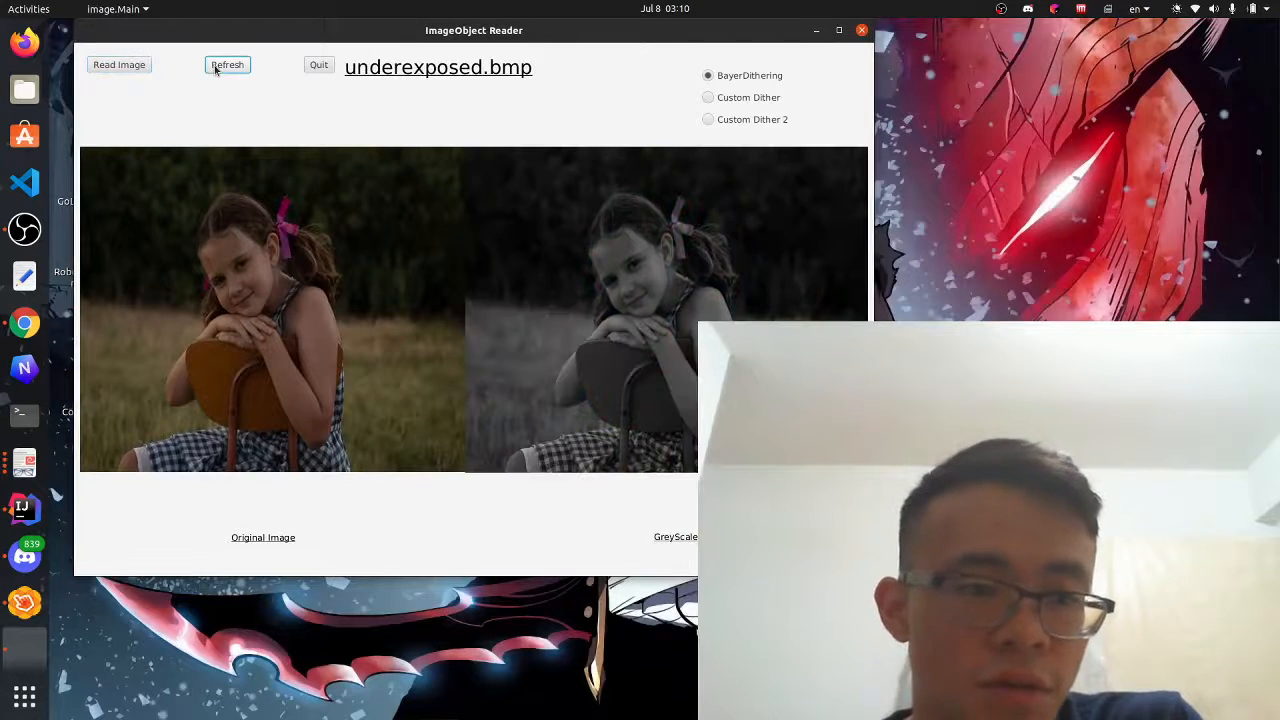
click(227, 64)
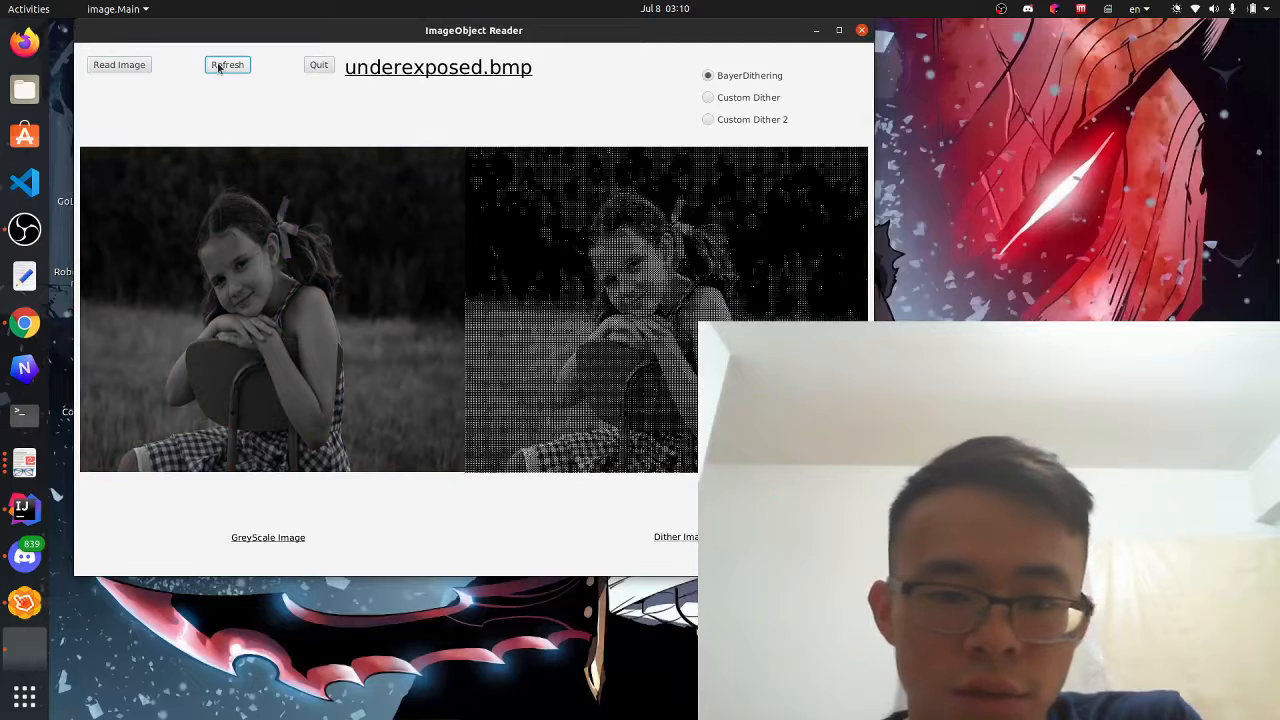
click(227, 64)
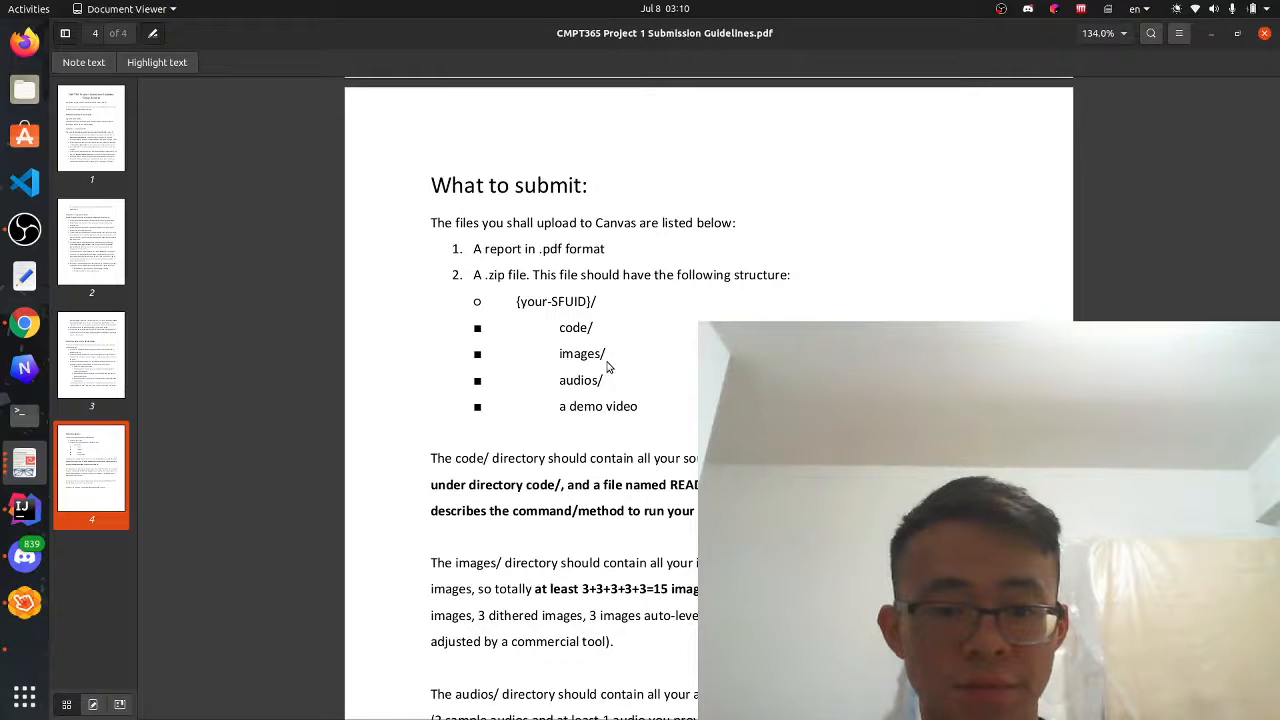
Scroll the guidelines PDF to the demo-video requirements, then return to ImageObject Reader.
scroll(down, 3)
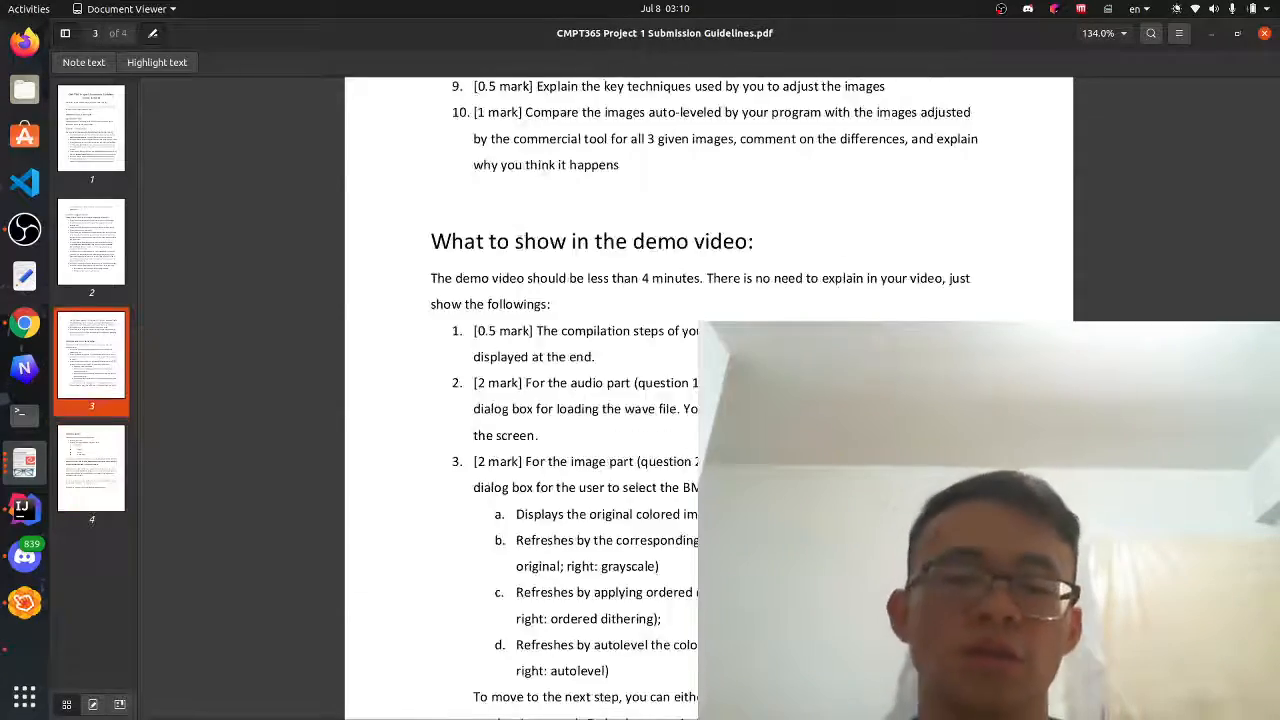
click(91, 128)
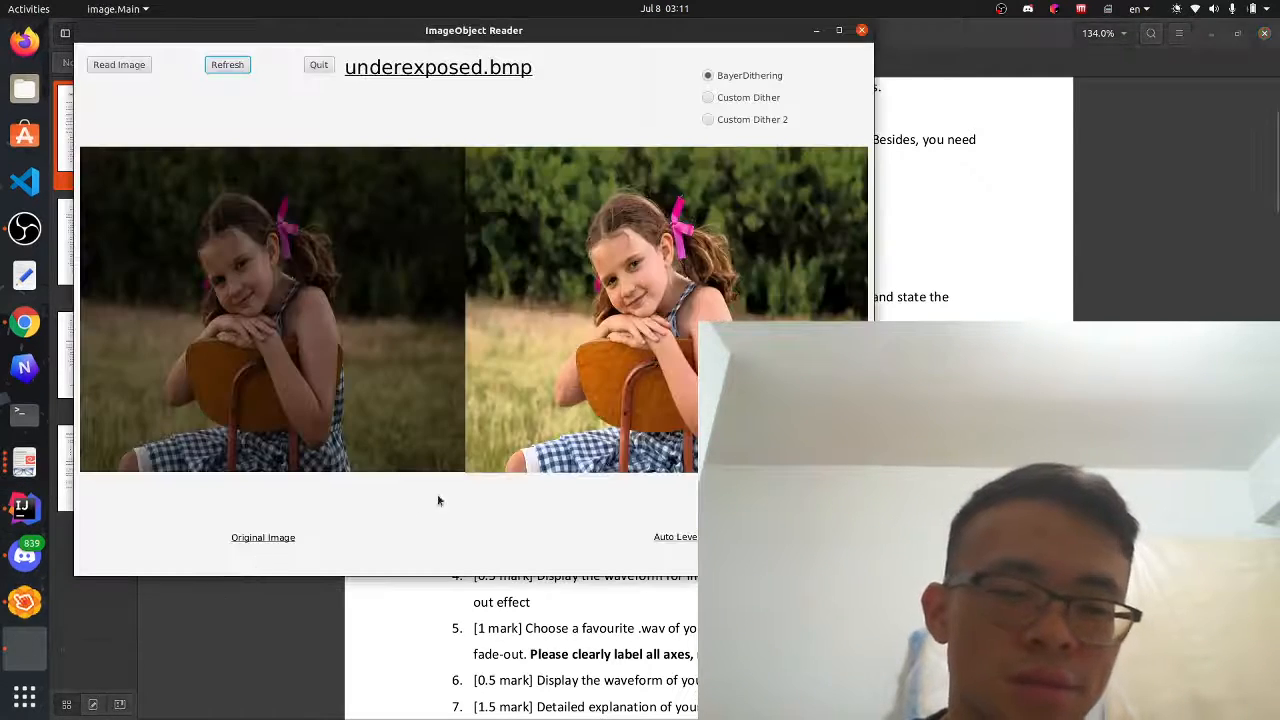
click(227, 64)
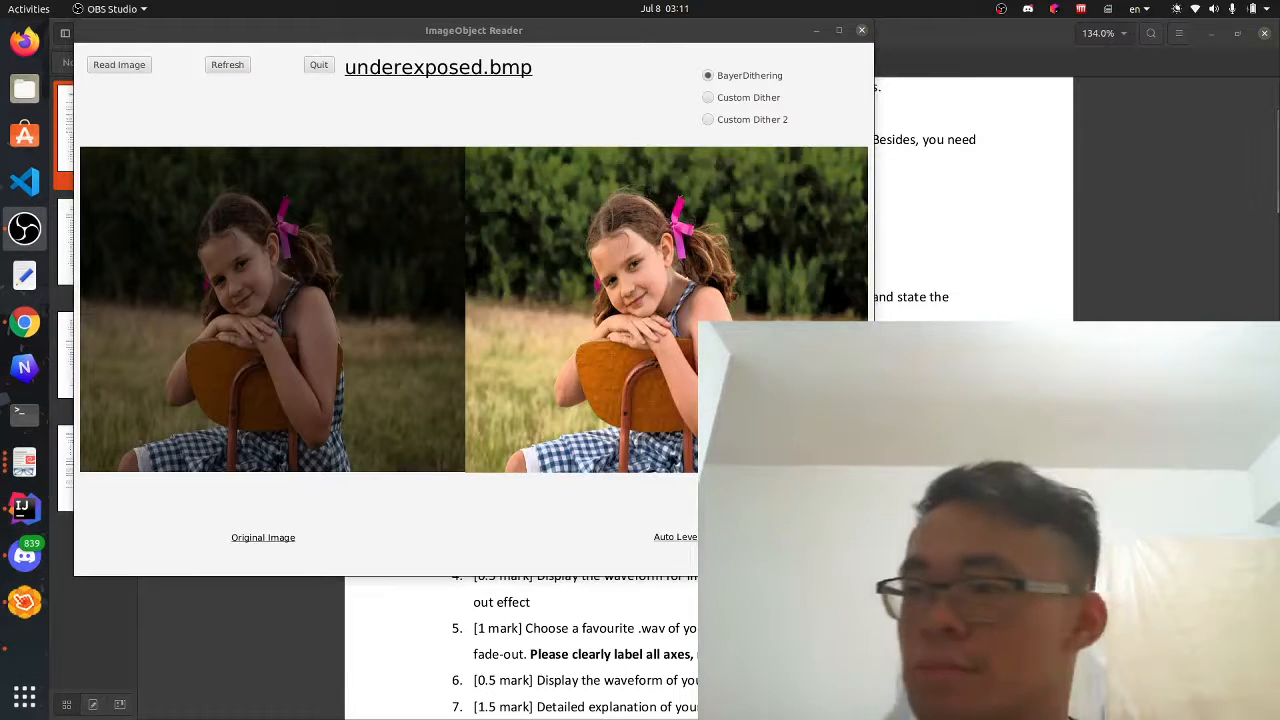